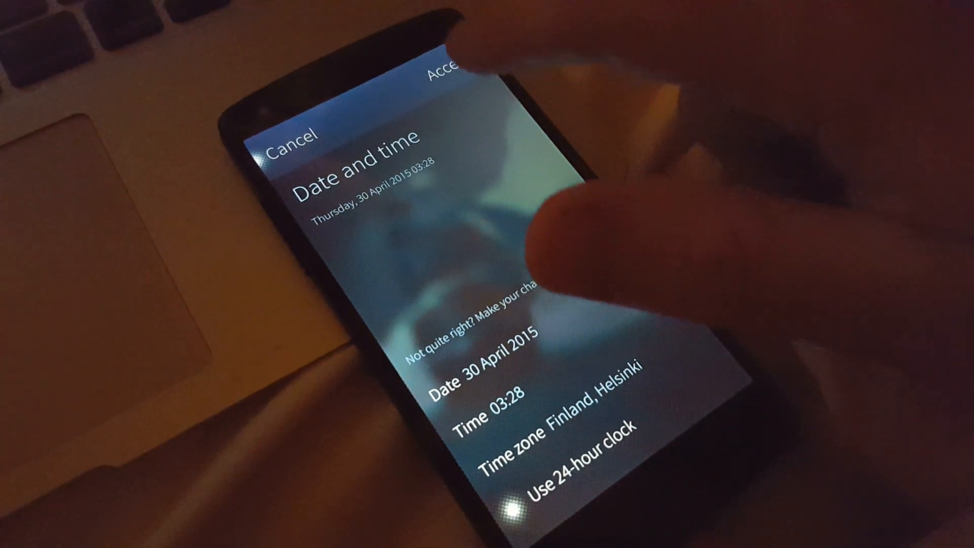
# - Accept the suggested date and time, then skip Jolla account creation and confirm the skip
pyautogui.click(447, 68)
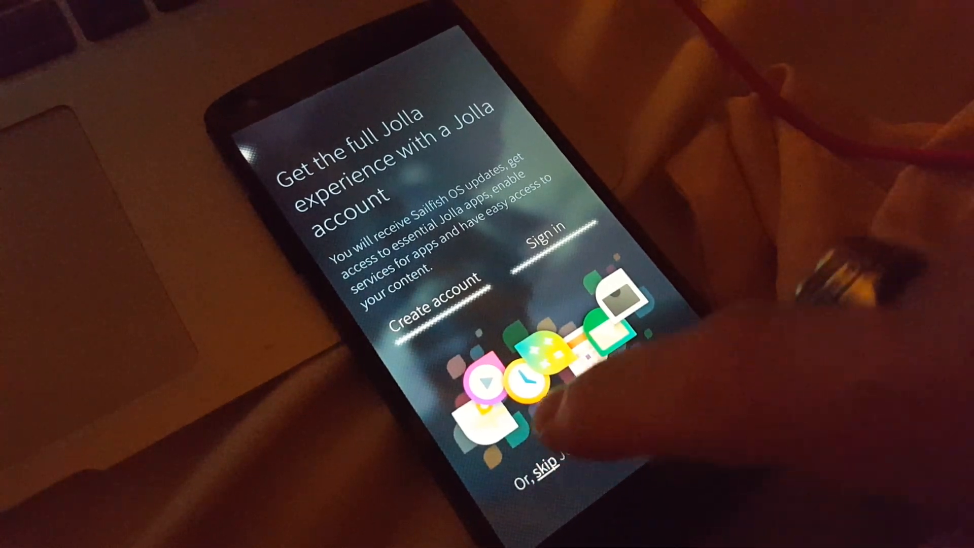
pyautogui.click(547, 466)
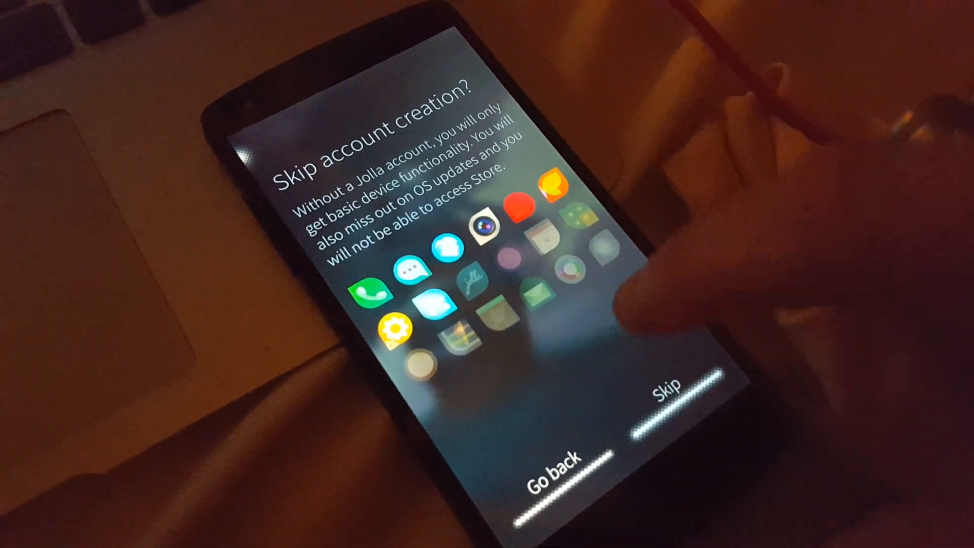
pyautogui.click(669, 394)
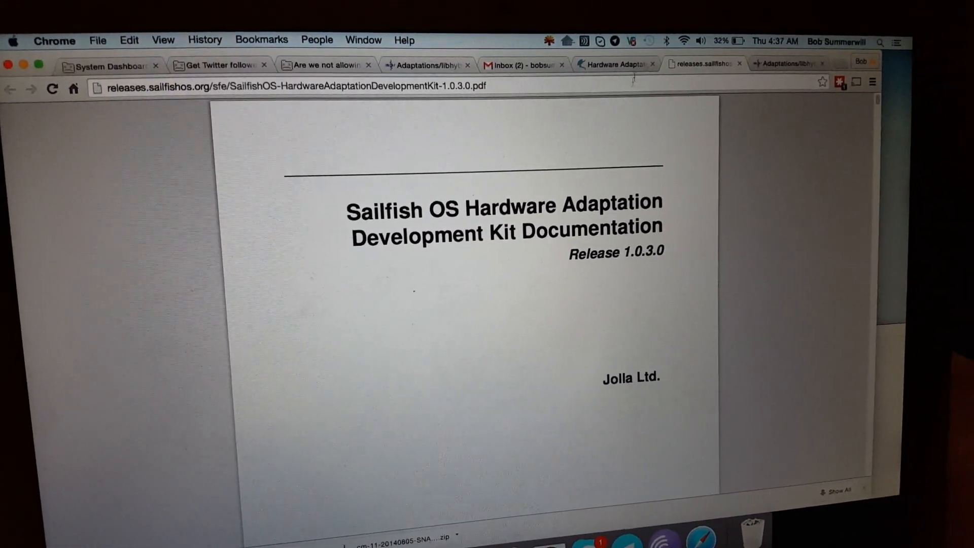
# - Return to the sailfishos.org HADK page and scroll to the Read, Port, Chat and Release steps
pyautogui.click(615, 65)
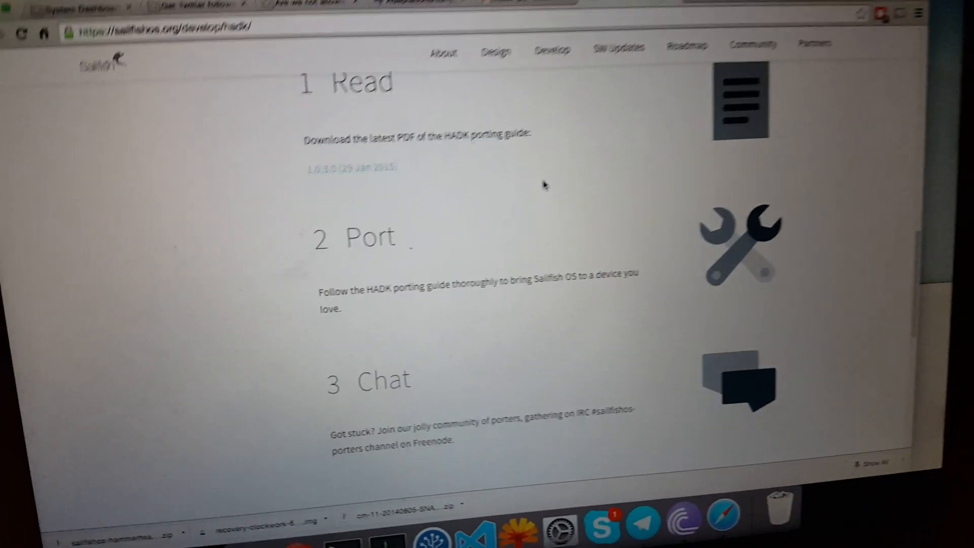
pyautogui.scroll(-3)
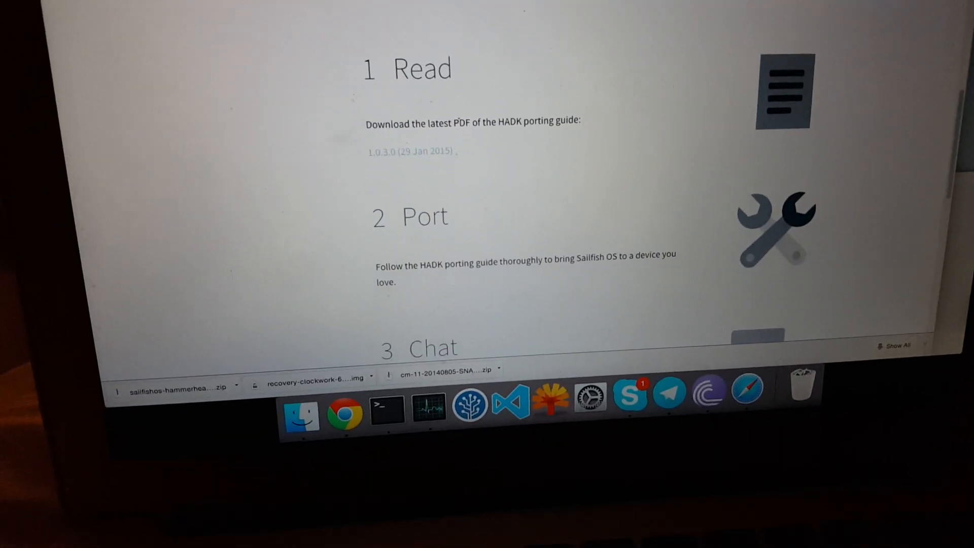
pyautogui.scroll(-3)
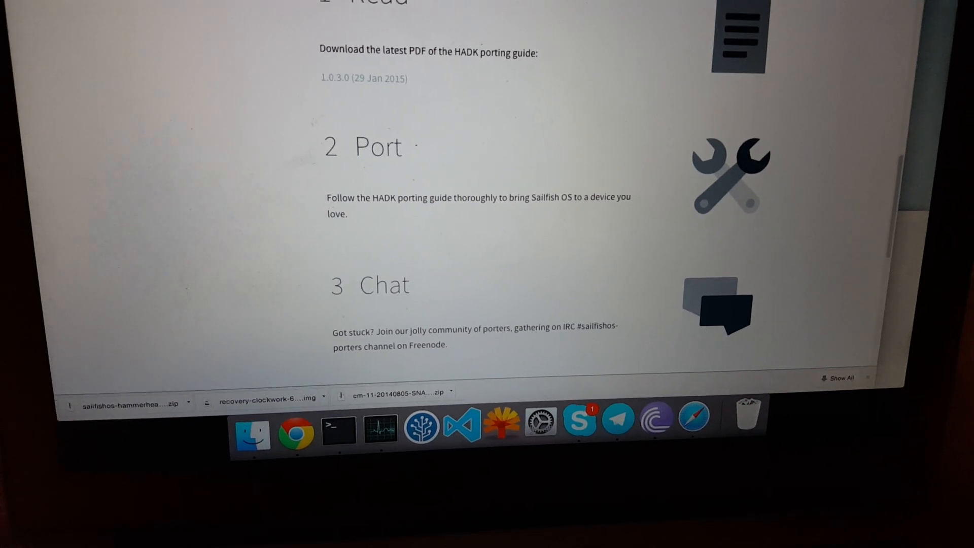
pyautogui.scroll(-3)
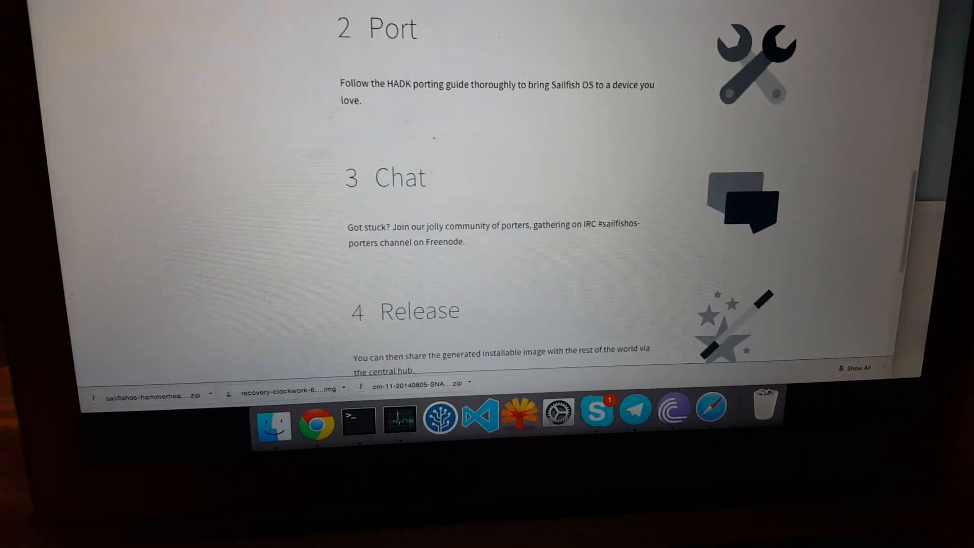
pyautogui.scroll(-3)
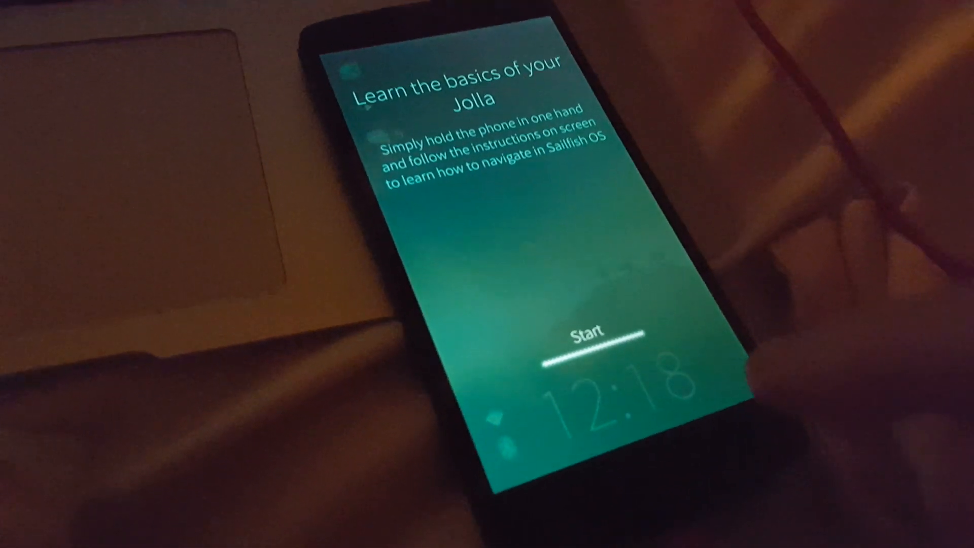
# - Start the 'Learn the basics' tutorial, follow the Home lesson and continue past the Well done message
pyautogui.click(590, 338)
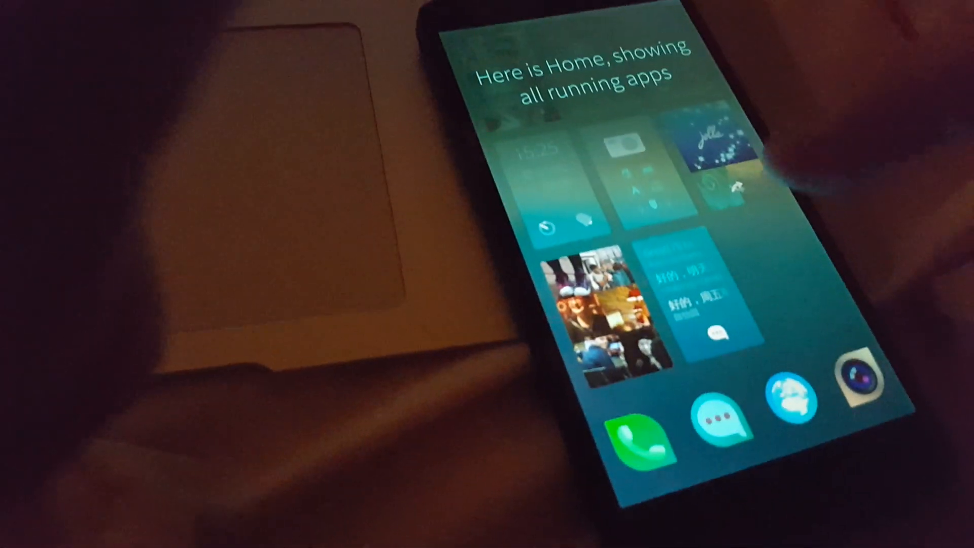
pyautogui.scroll(-3)
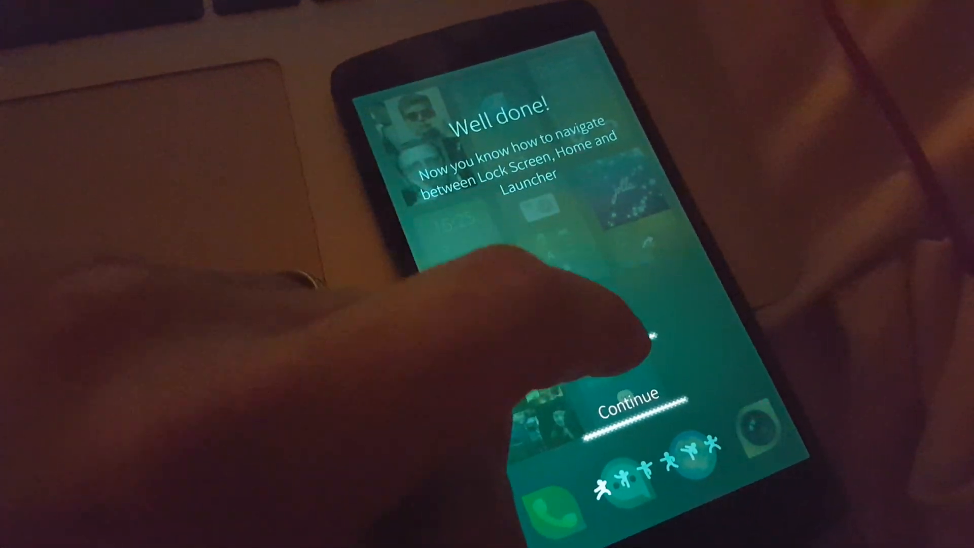
pyautogui.click(631, 410)
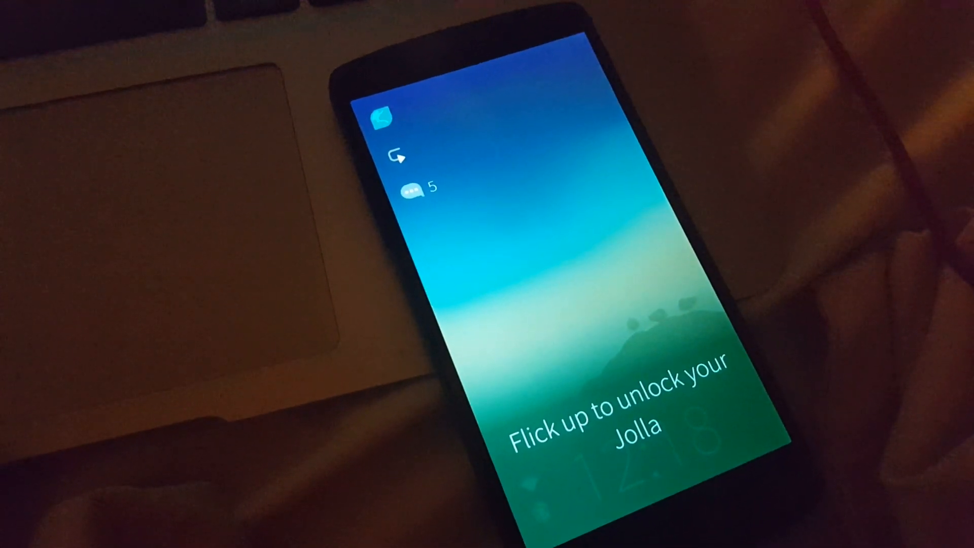
# - Flick up to unlock the phone and continue past the tutorial's Well done message
pyautogui.click(542, 269)
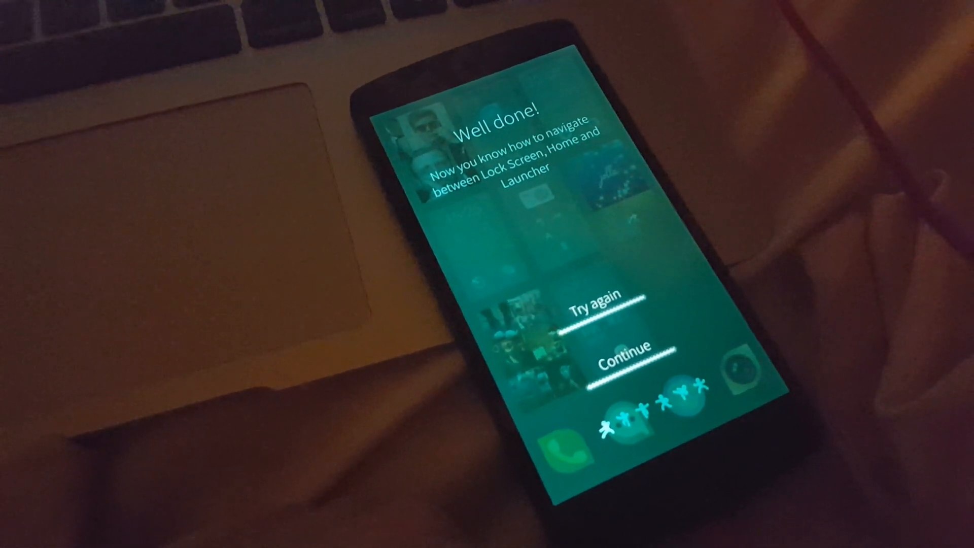
pyautogui.click(629, 347)
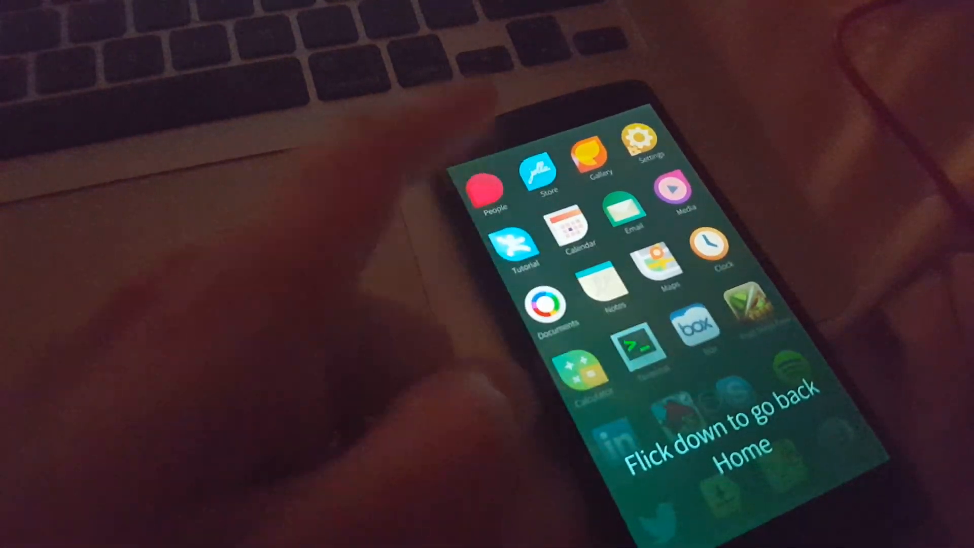
# - Swipe from Home to reveal the launcher grid with Spotify, Skype and Firefox
pyautogui.scroll(-3)
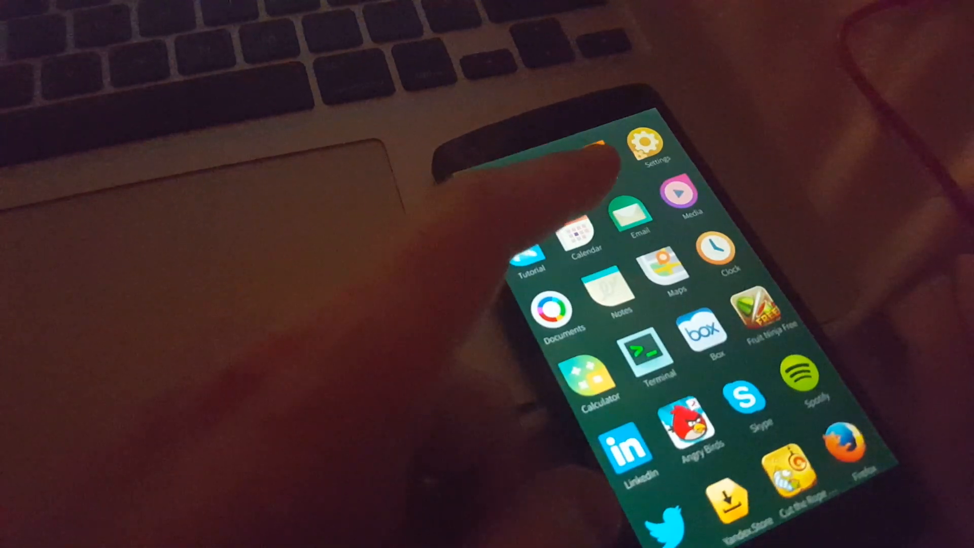